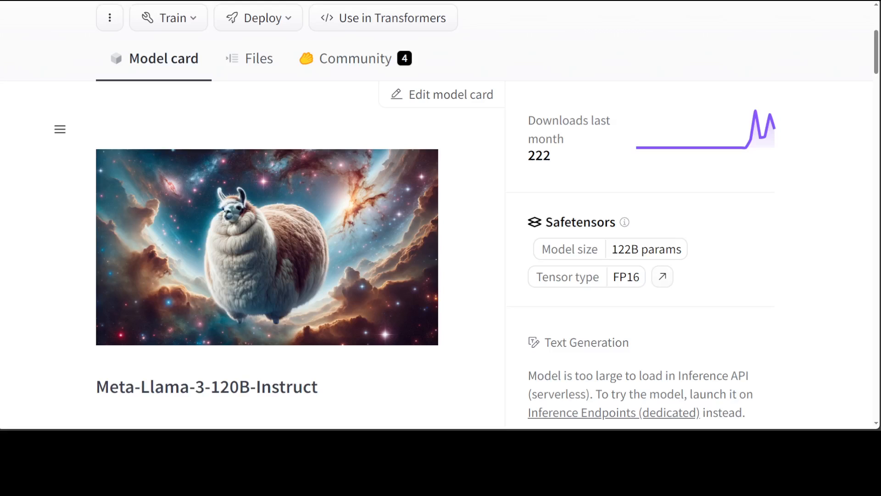
{"action": "mouse_move", "coordinate": [280, 418]}
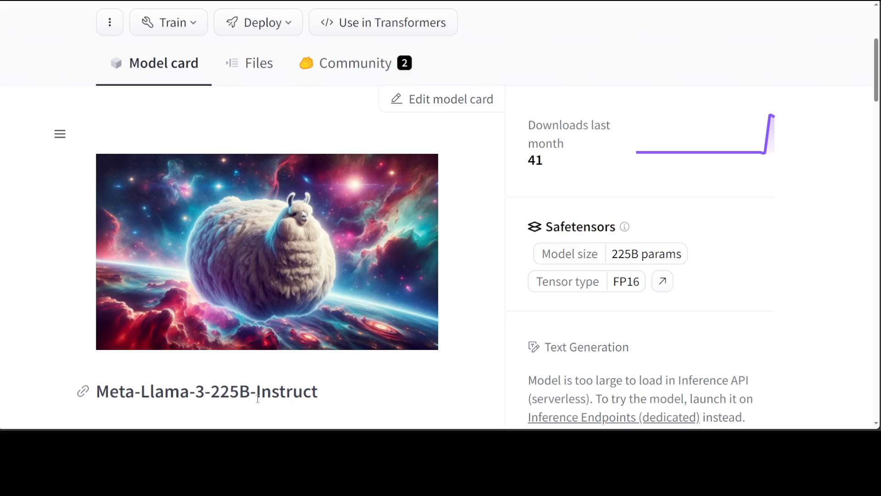
{"action": "mouse_move", "coordinate": [486, 243]}
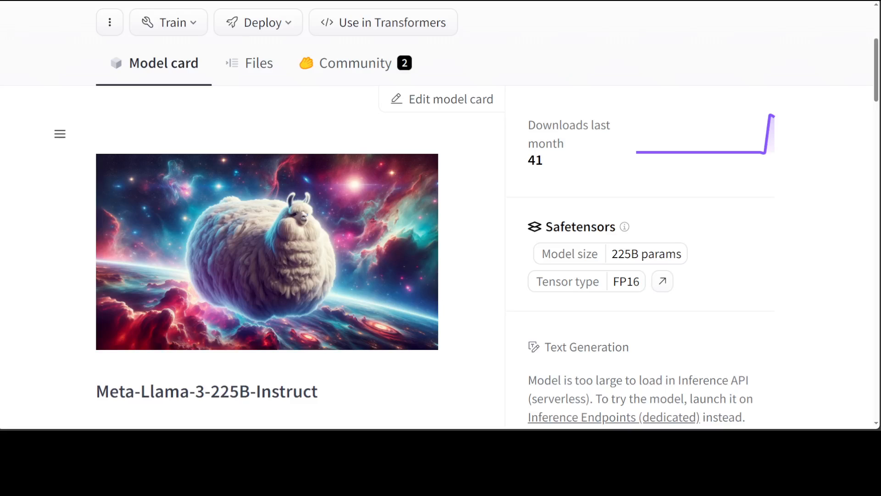
{"action": "mouse_move", "coordinate": [441, 5]}
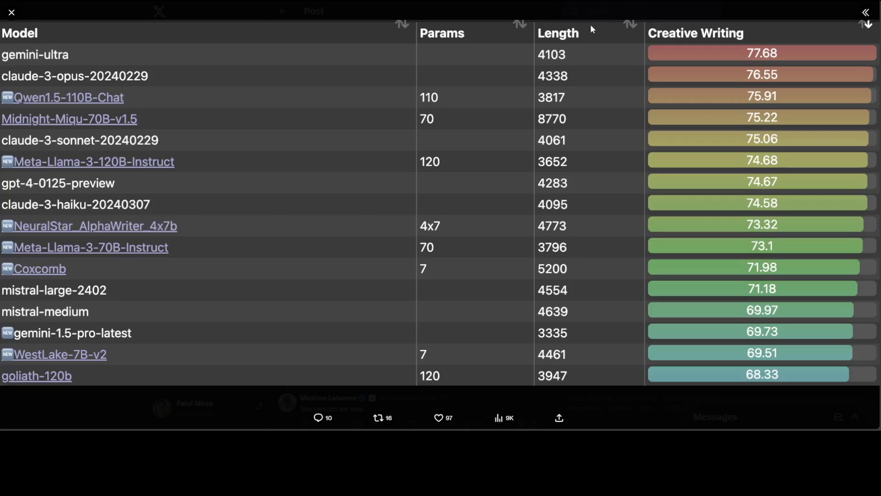
{"action": "mouse_move", "coordinate": [257, 262]}
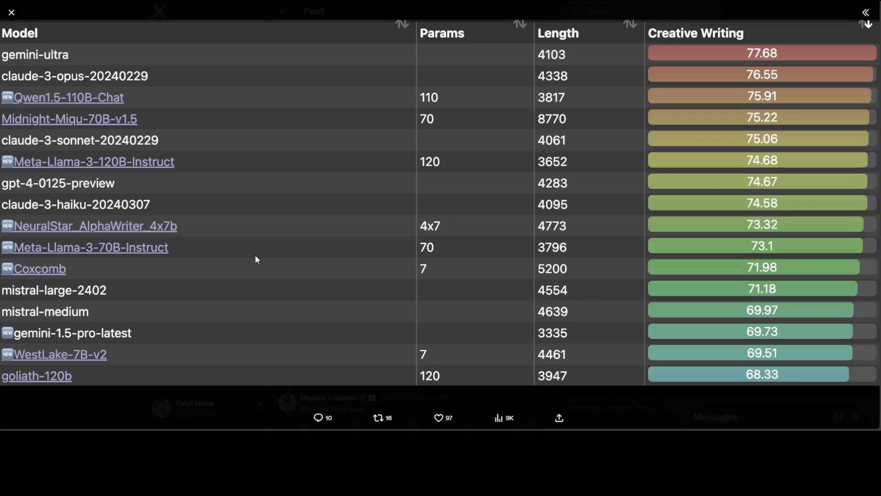
{"action": "mouse_move", "coordinate": [288, 215]}
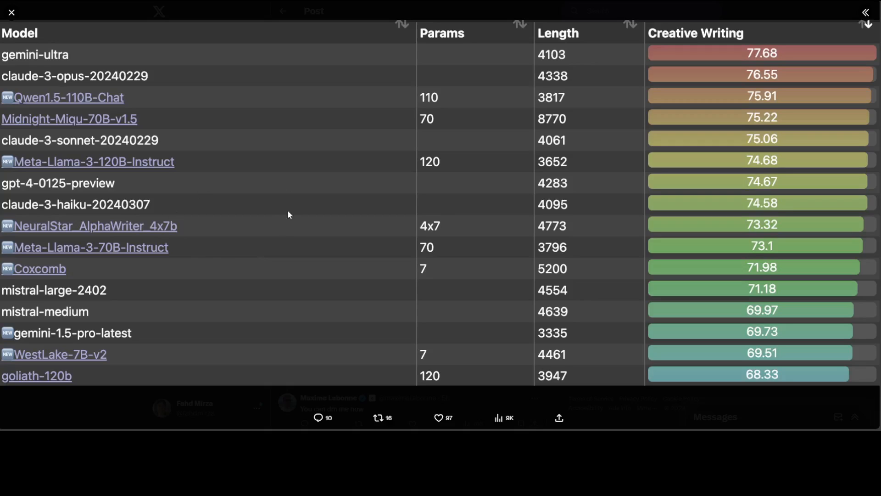
{"action": "mouse_move", "coordinate": [213, 196]}
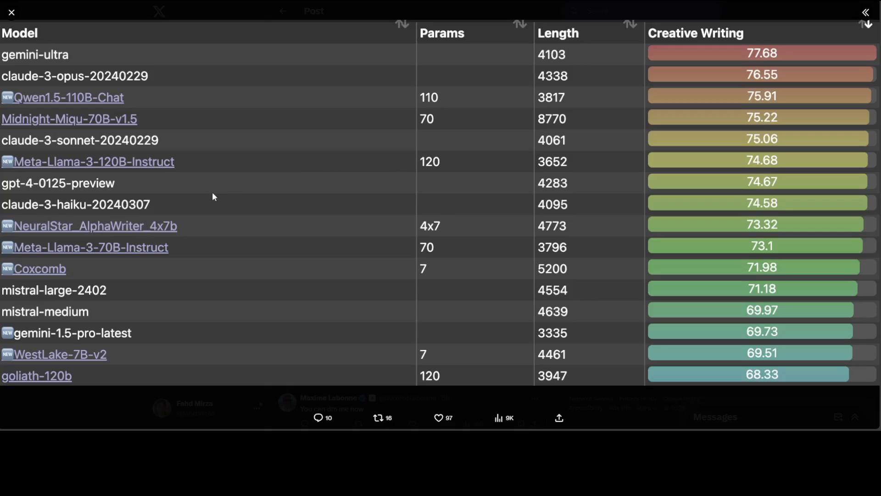
{"action": "mouse_move", "coordinate": [255, 263]}
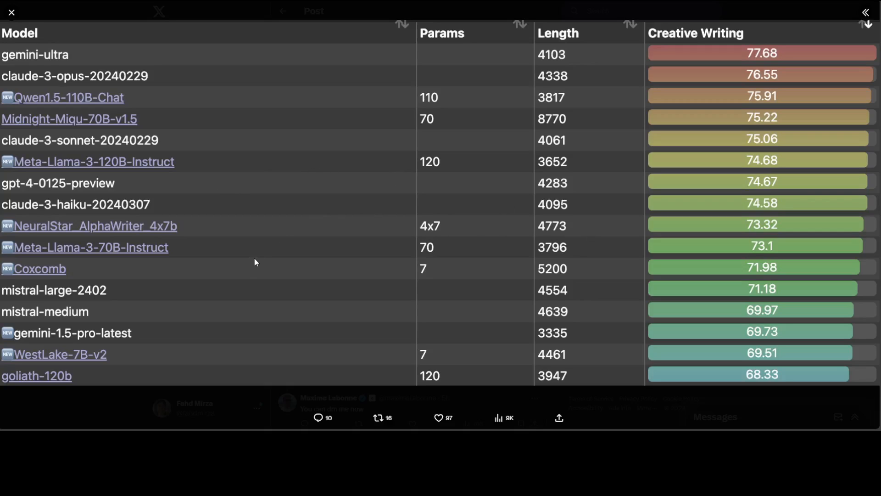
{"action": "mouse_move", "coordinate": [452, 178]}
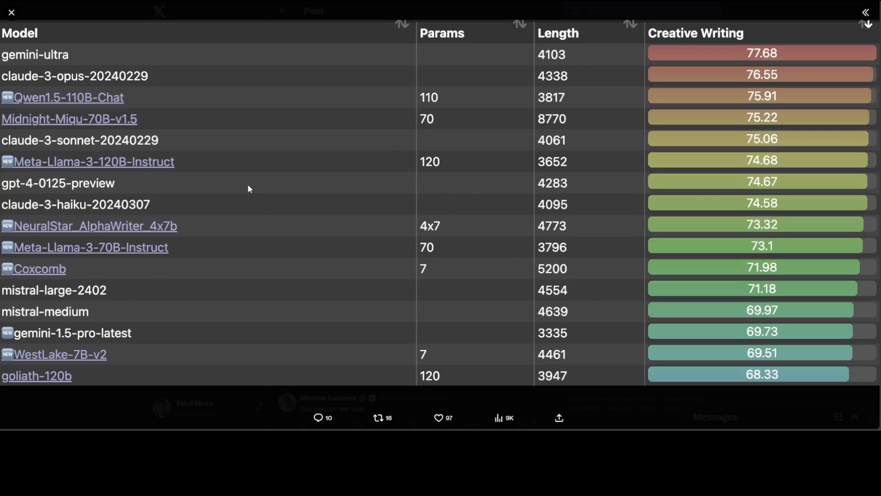
{"action": "mouse_move", "coordinate": [266, 191]}
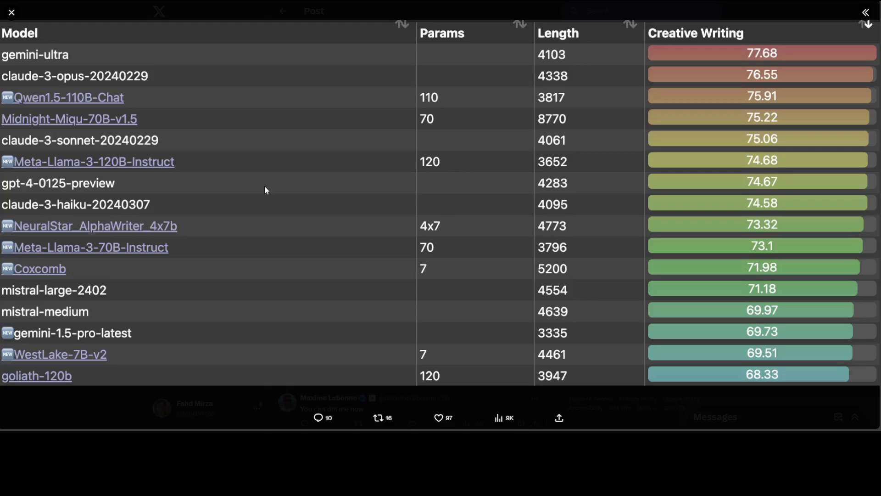
{"action": "mouse_move", "coordinate": [28, 64]}
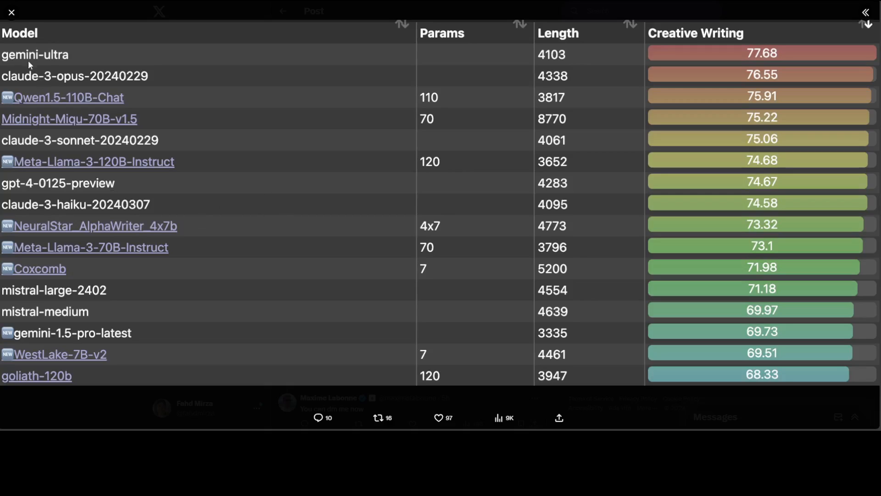
{"action": "mouse_move", "coordinate": [52, 119]}
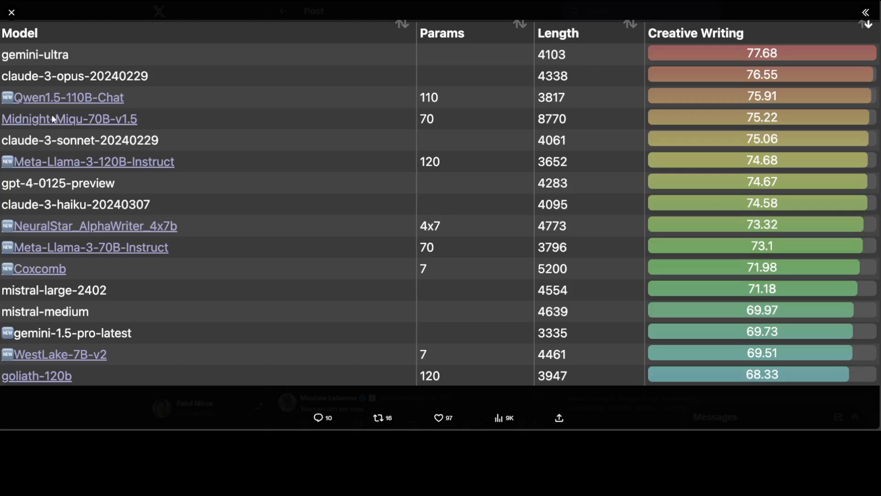
{"action": "mouse_move", "coordinate": [66, 167]}
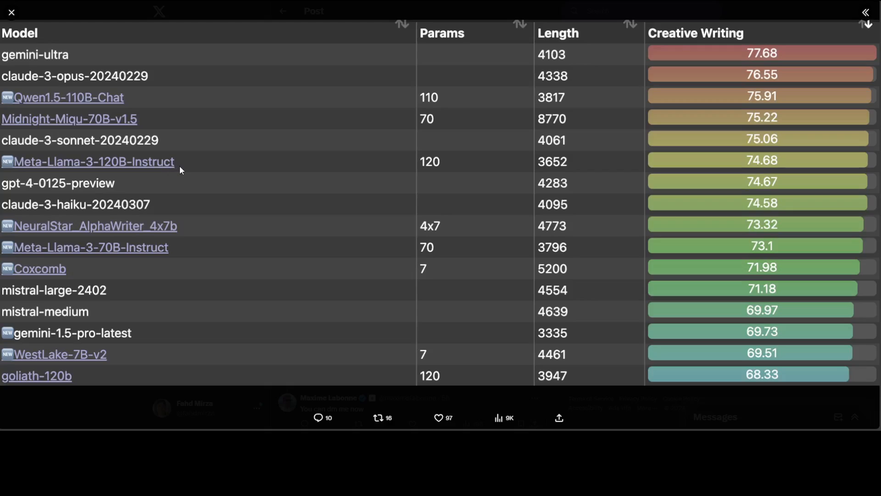
{"action": "mouse_move", "coordinate": [91, 192]}
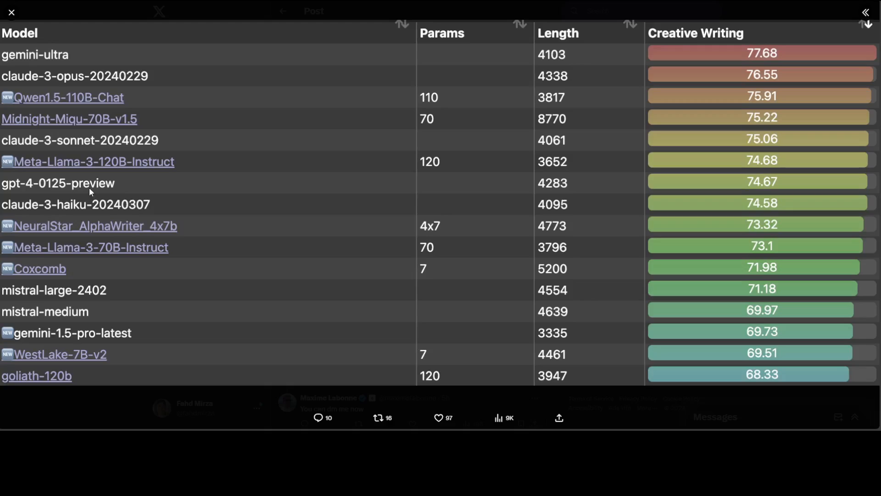
{"action": "mouse_move", "coordinate": [185, 195]}
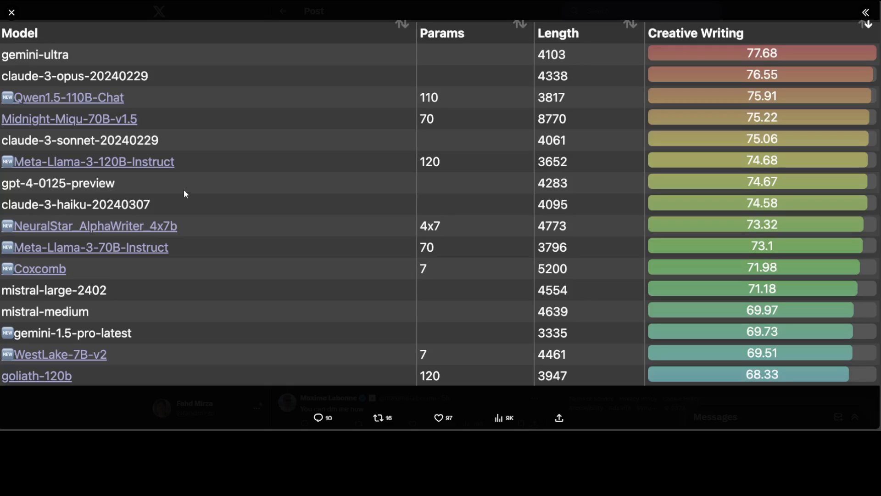
{"action": "mouse_move", "coordinate": [100, 90]}
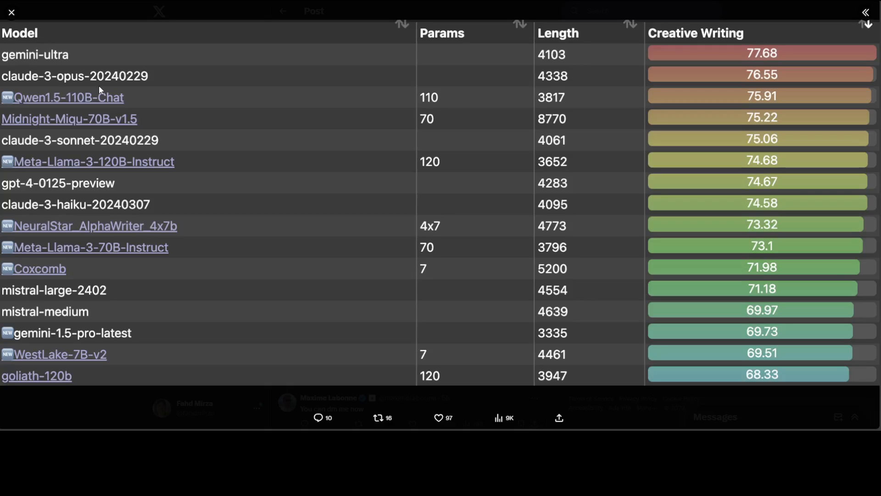
{"action": "mouse_move", "coordinate": [204, 144]}
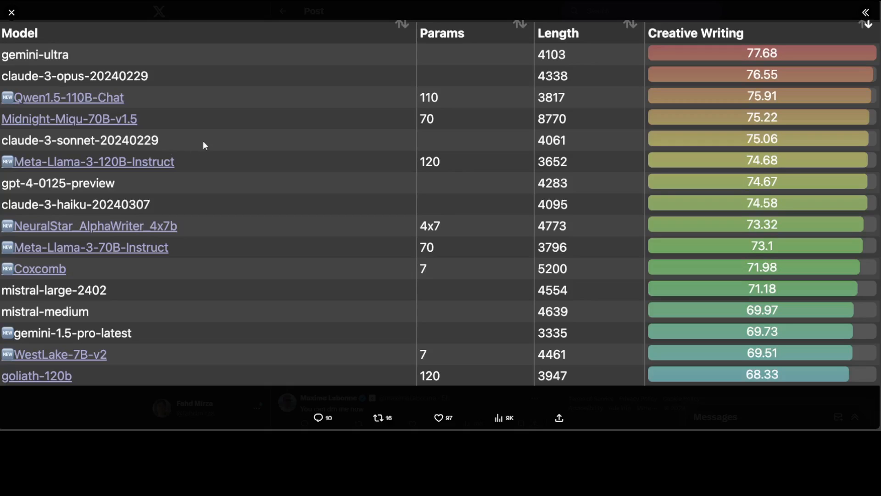
{"action": "mouse_move", "coordinate": [140, 131]}
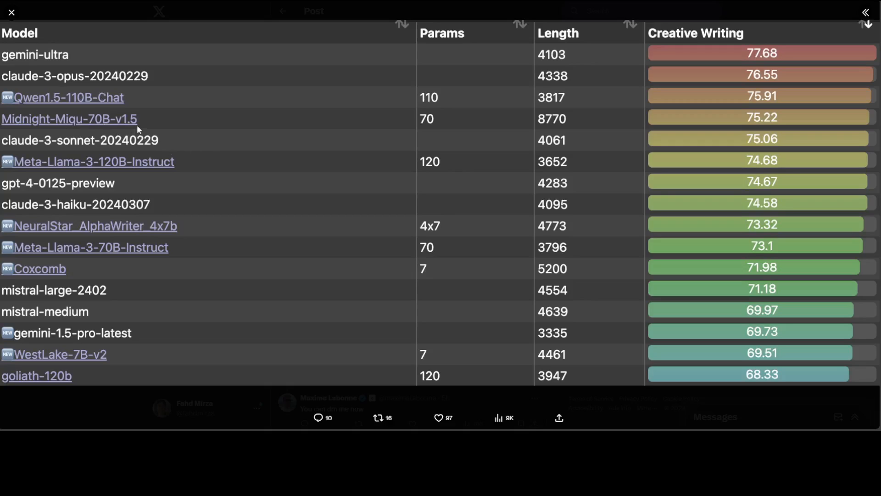
{"action": "mouse_move", "coordinate": [158, 61]}
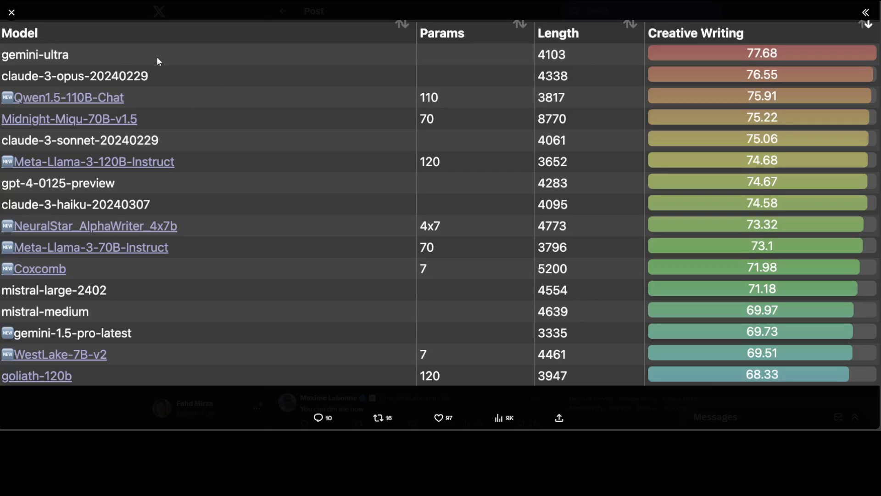
{"action": "mouse_move", "coordinate": [77, 106]}
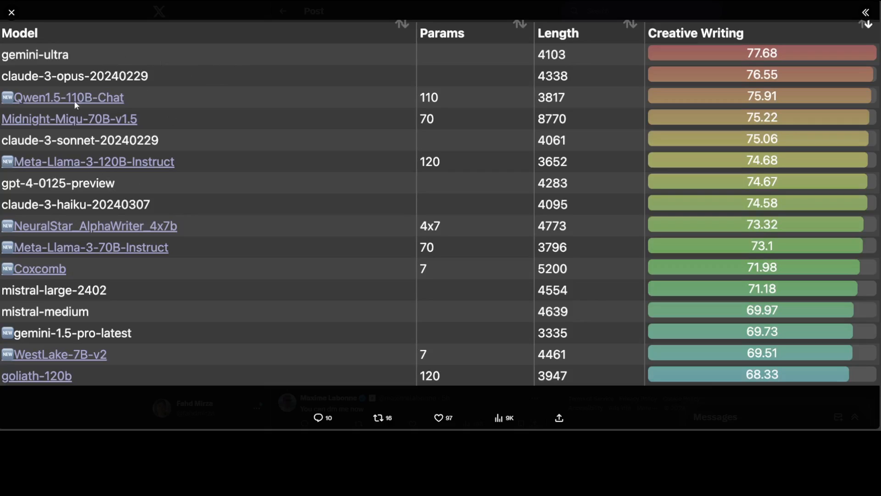
{"action": "mouse_move", "coordinate": [77, 135]}
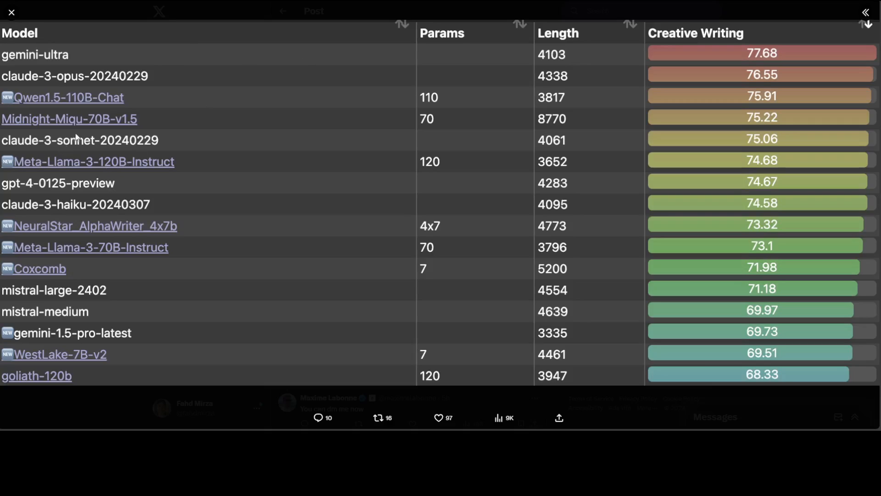
{"action": "mouse_move", "coordinate": [157, 68]}
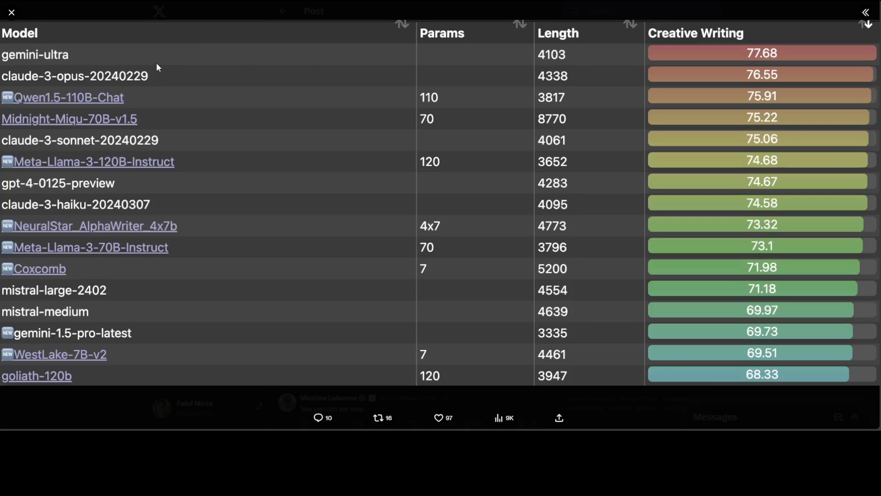
{"action": "mouse_move", "coordinate": [162, 135]}
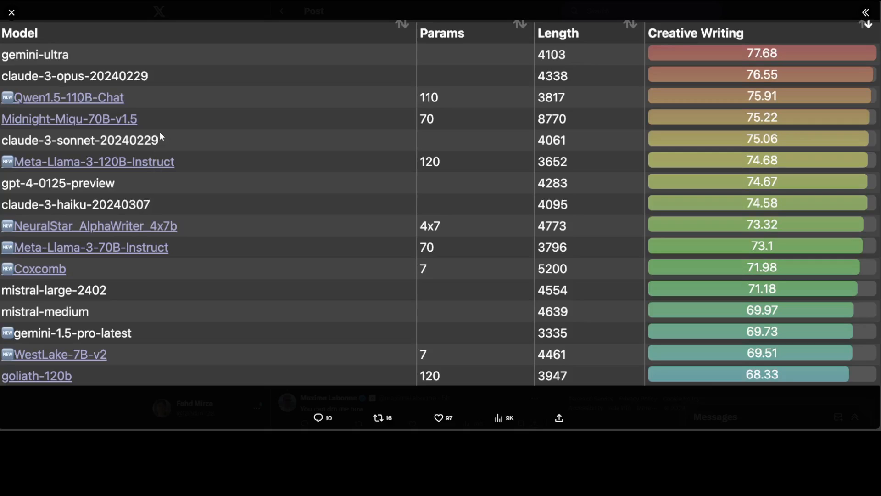
{"action": "mouse_move", "coordinate": [122, 129]}
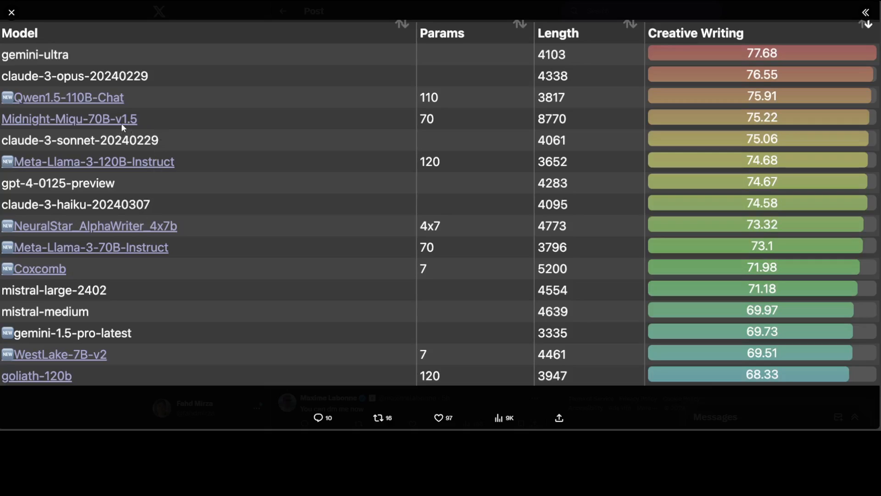
{"action": "mouse_move", "coordinate": [61, 397]}
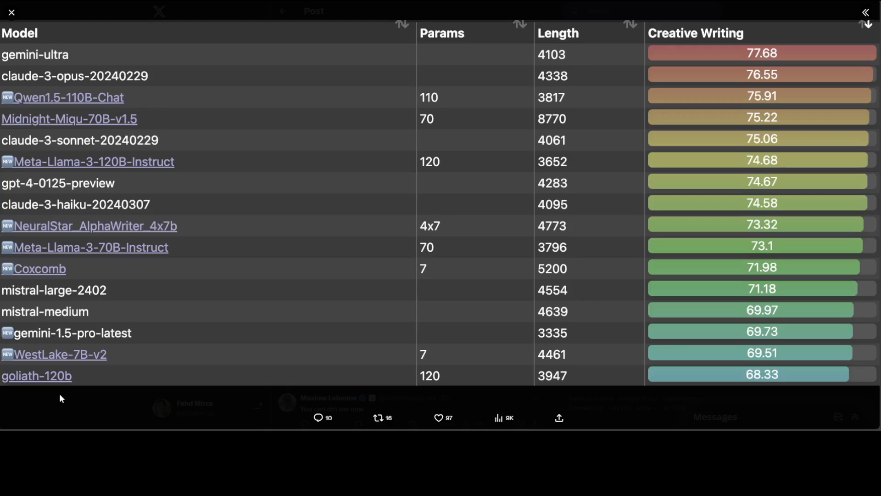
{"action": "mouse_move", "coordinate": [77, 384]}
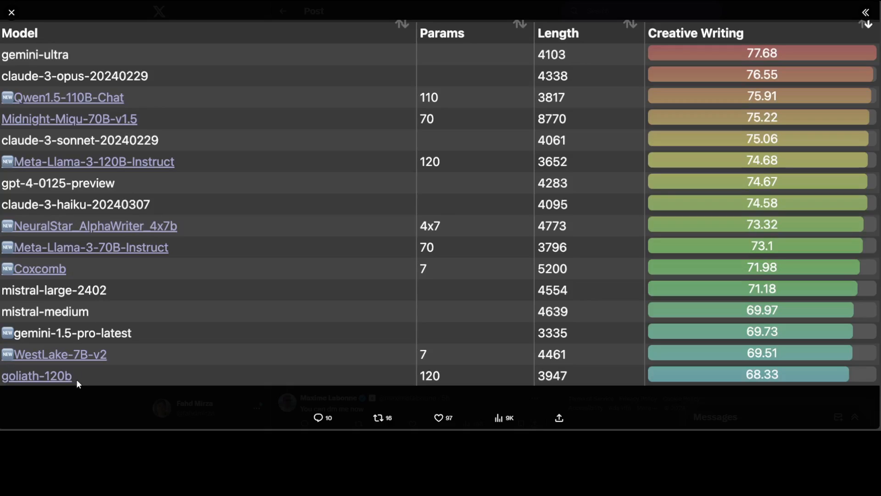
{"action": "mouse_move", "coordinate": [228, 183]}
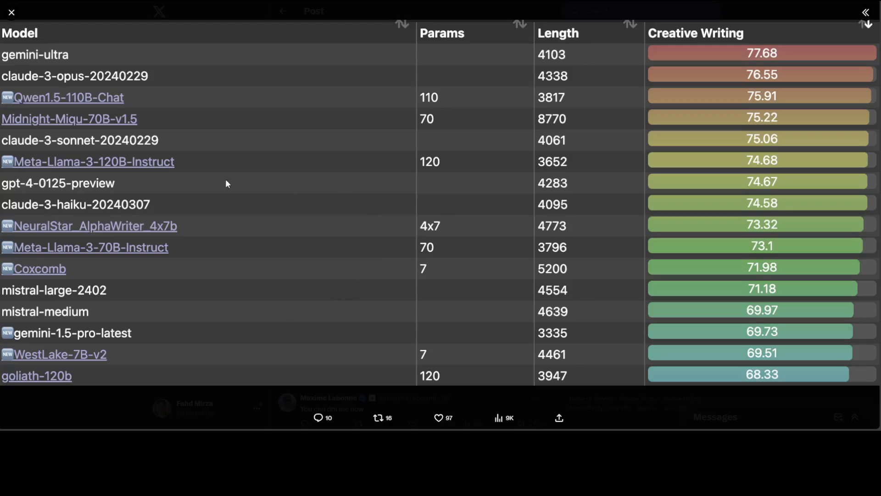
{"action": "mouse_move", "coordinate": [182, 170]}
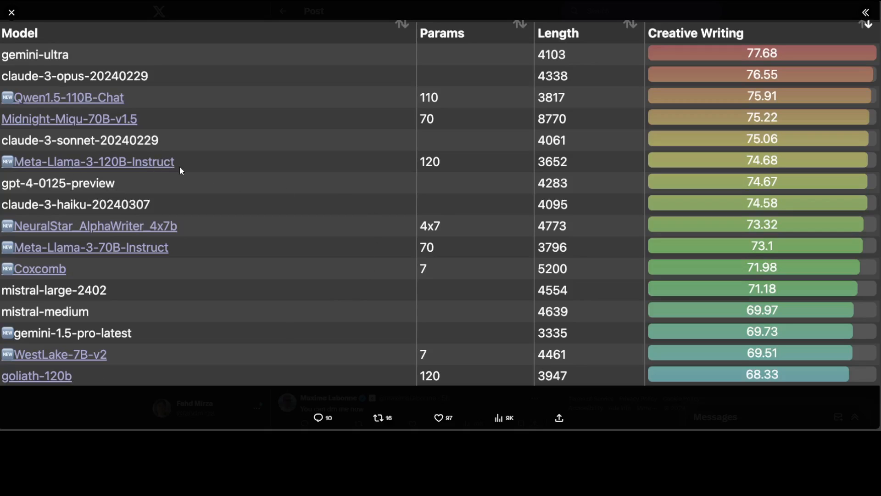
{"action": "mouse_move", "coordinate": [587, 170]}
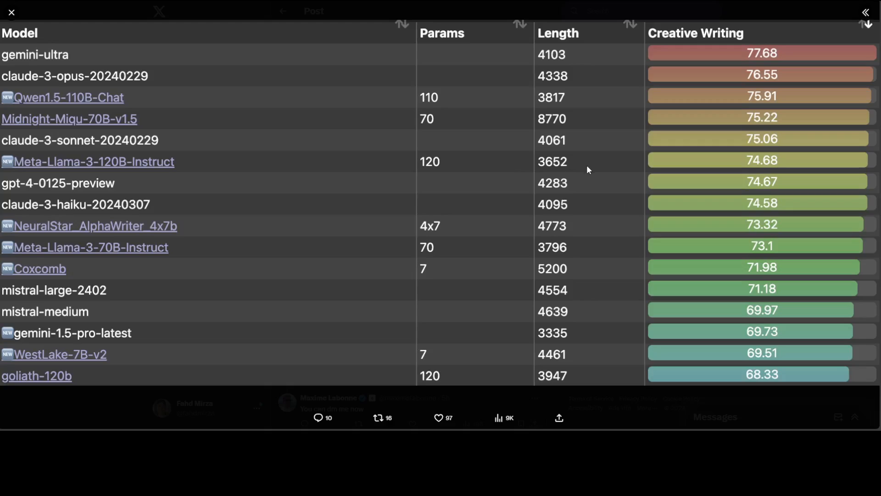
{"action": "mouse_move", "coordinate": [850, 187]}
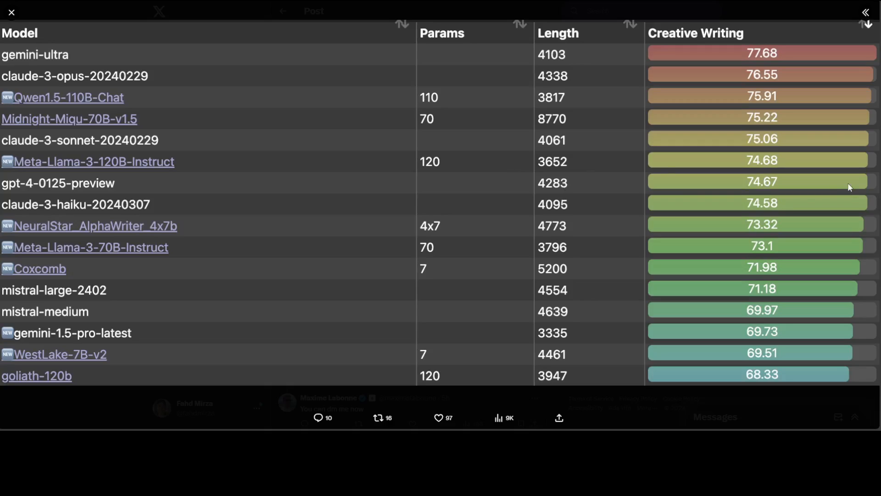
{"action": "mouse_move", "coordinate": [766, 170]}
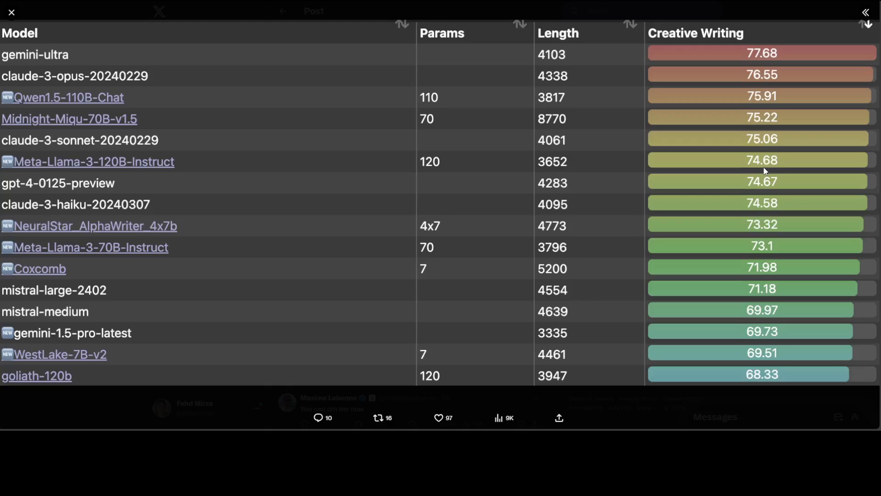
{"action": "mouse_move", "coordinate": [783, 171]}
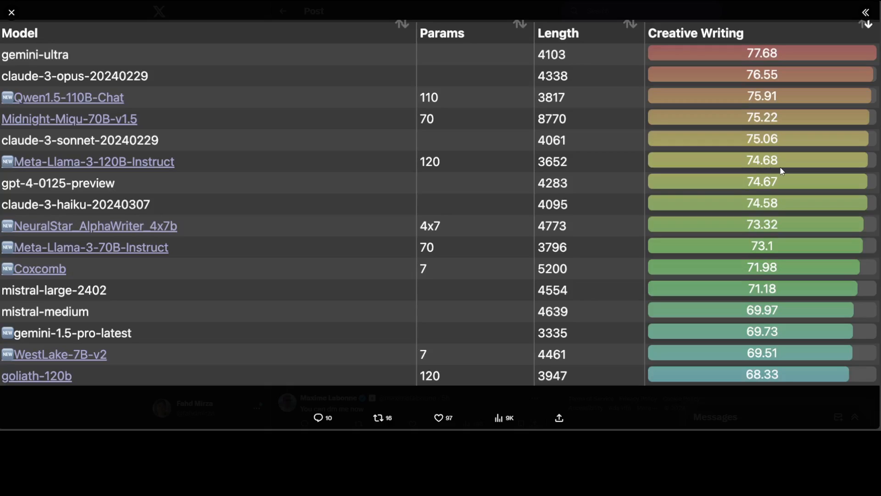
{"action": "mouse_move", "coordinate": [762, 191]}
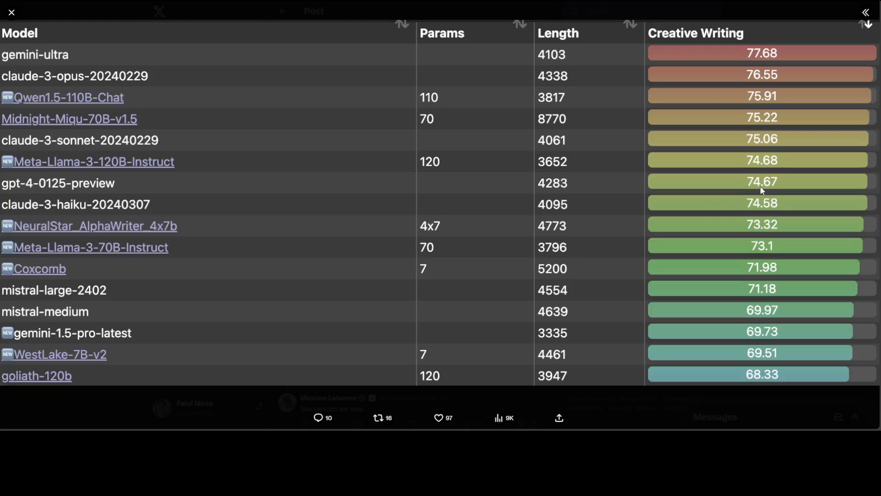
{"action": "mouse_move", "coordinate": [780, 191]}
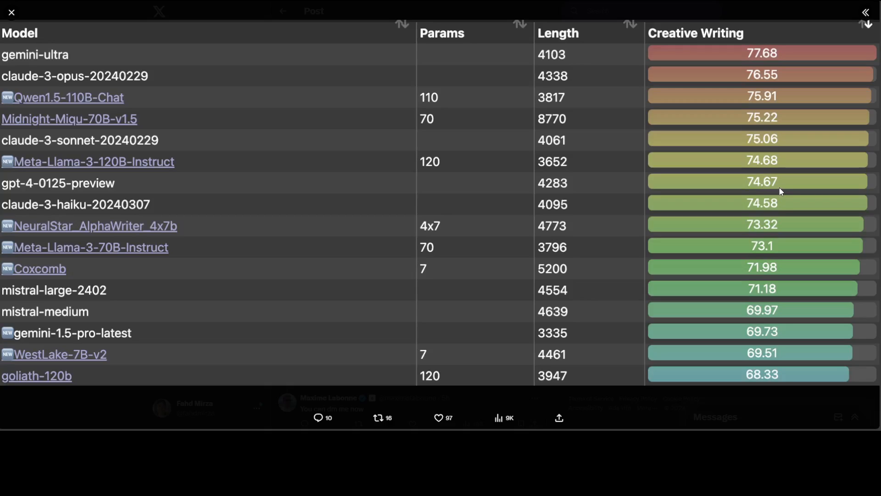
{"action": "mouse_move", "coordinate": [786, 233]}
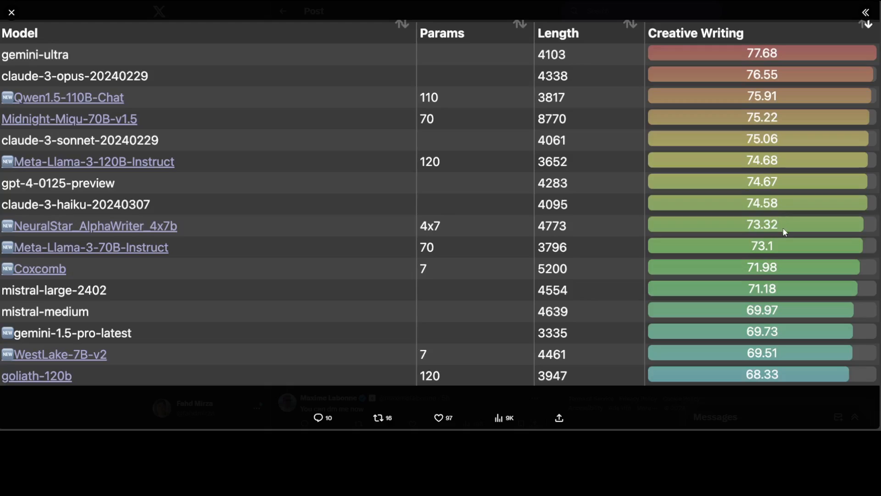
{"action": "mouse_move", "coordinate": [786, 236]}
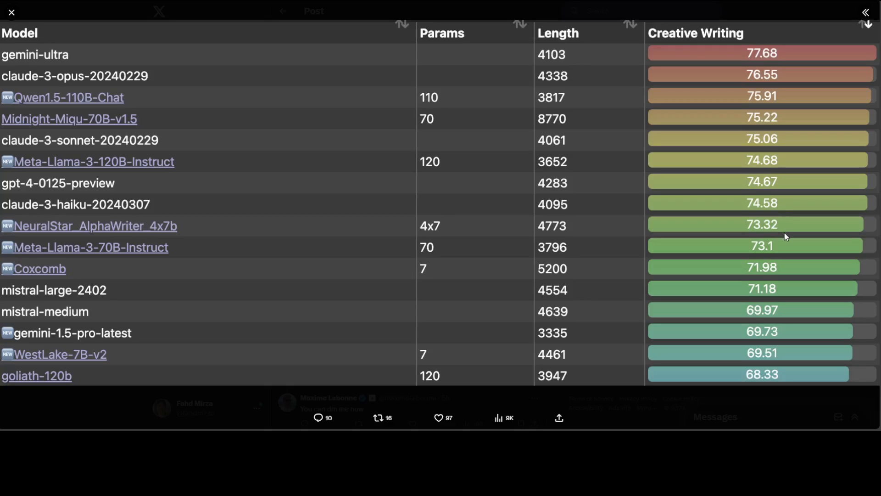
{"action": "mouse_move", "coordinate": [777, 193]}
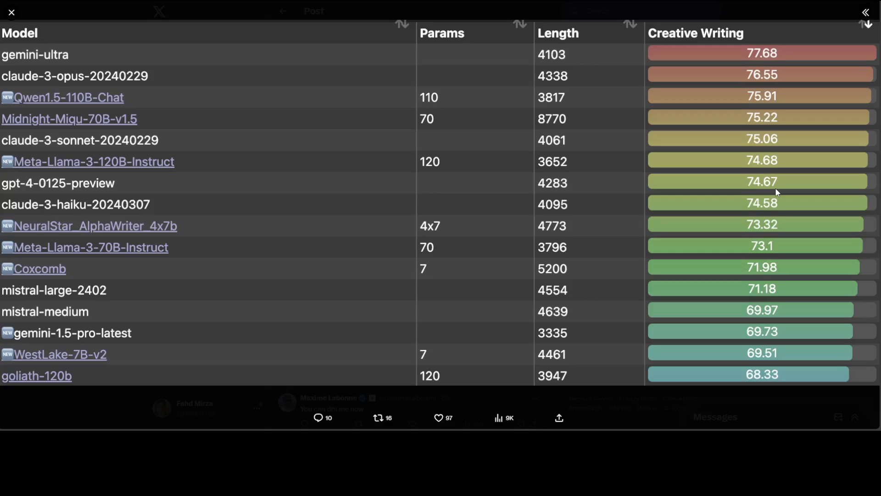
{"action": "mouse_move", "coordinate": [754, 185]}
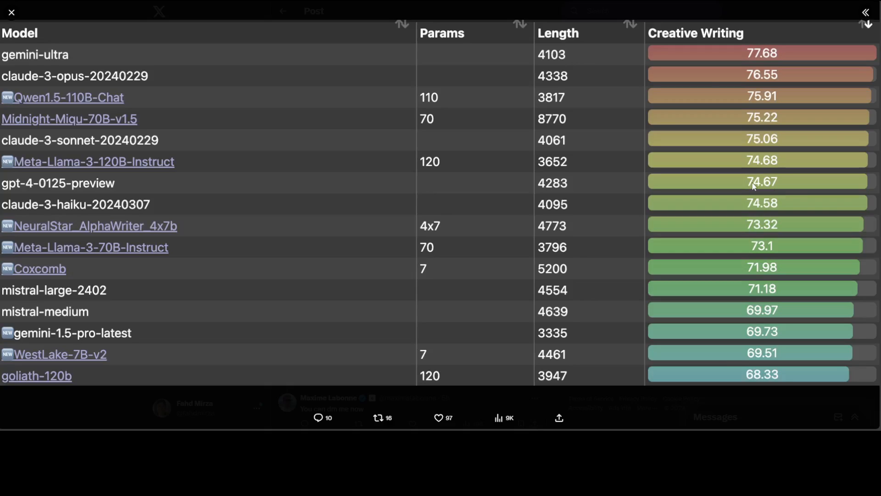
Return to the Meta-Llama-3-120B-Instruct model card showing 122B params and 222 downloads.
{"action": "left_click", "coordinate": [92, 160]}
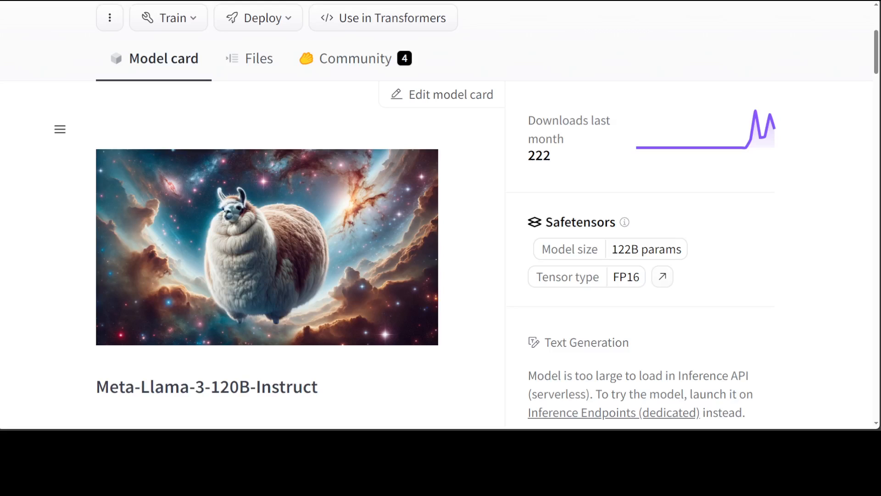